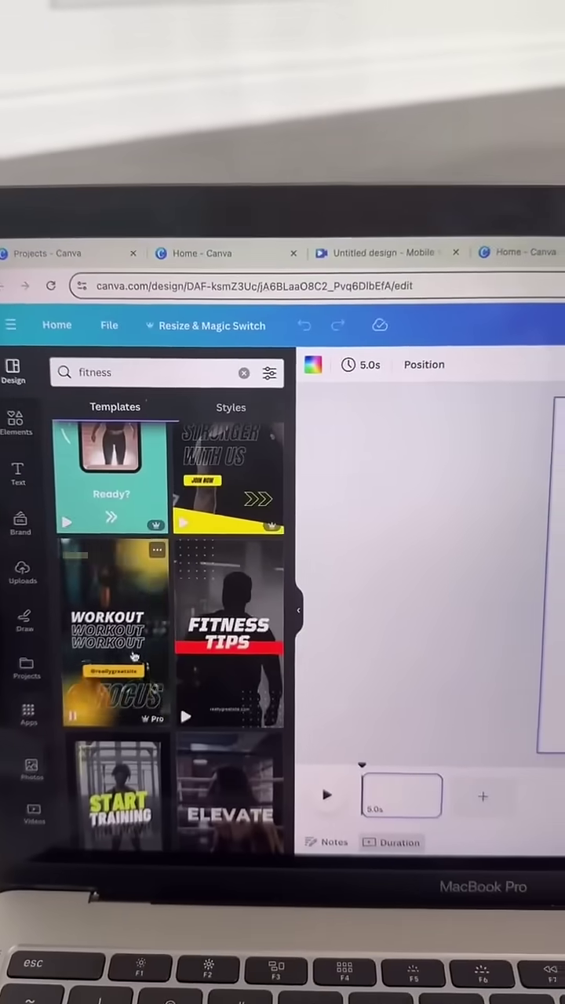
# - Apply the yellow WORKOUT FOCUS fitness template from the 'fitness' search to the page
pyautogui.click(114, 636)
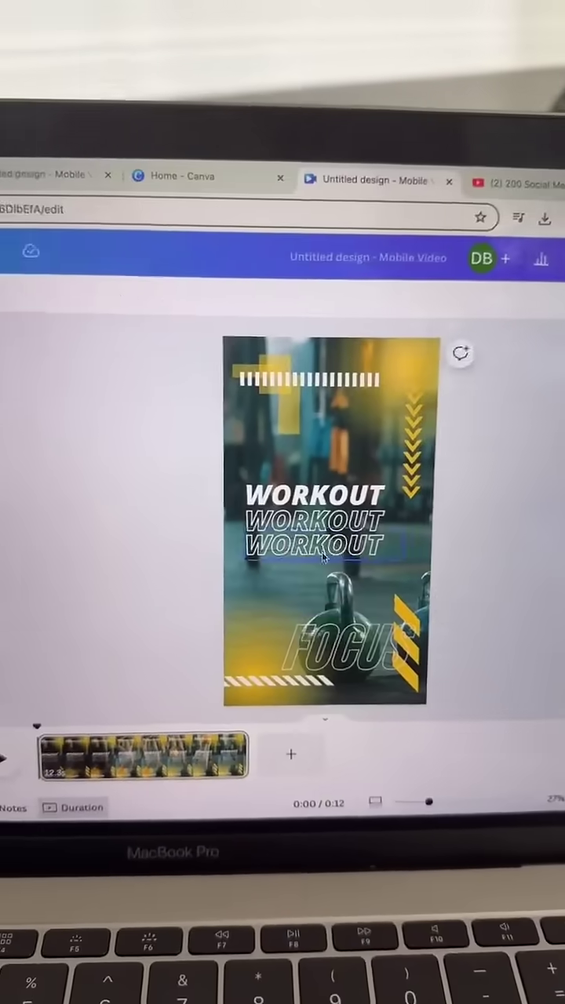